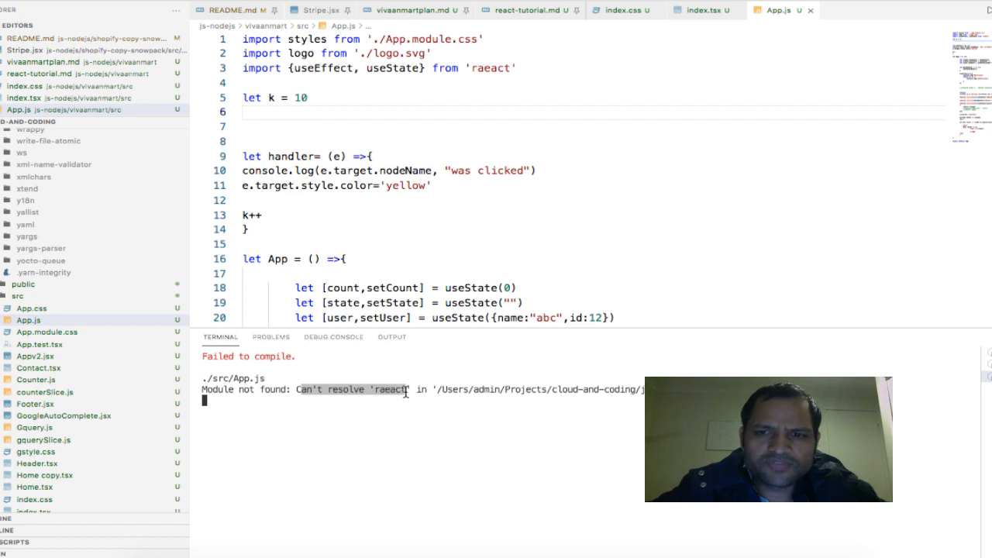
{"action": "mouse_move", "coordinate": [341, 239]}
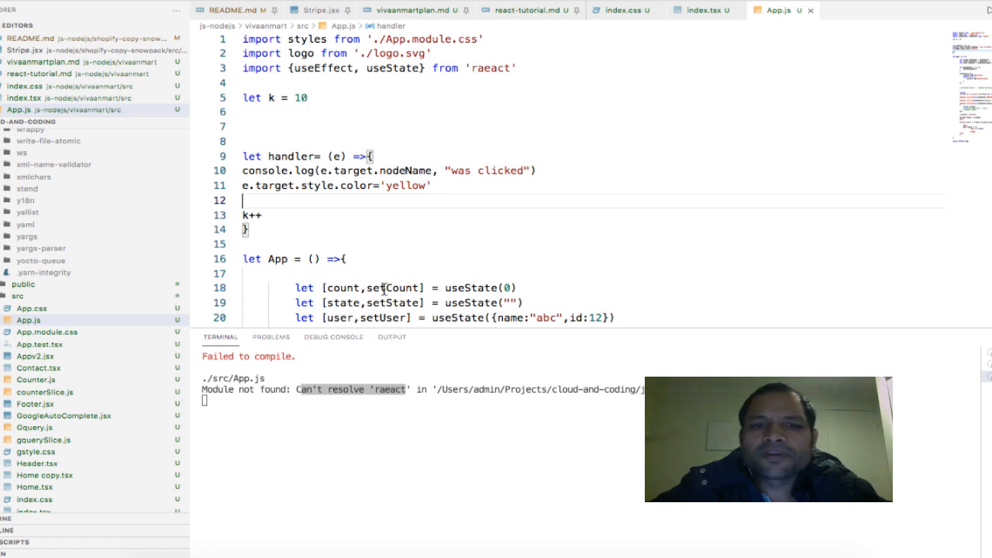
Correct the import on line 3 from 'raeact' to 'react' and save so the dev server recompiles
{"action": "left_click", "coordinate": [439, 96]}
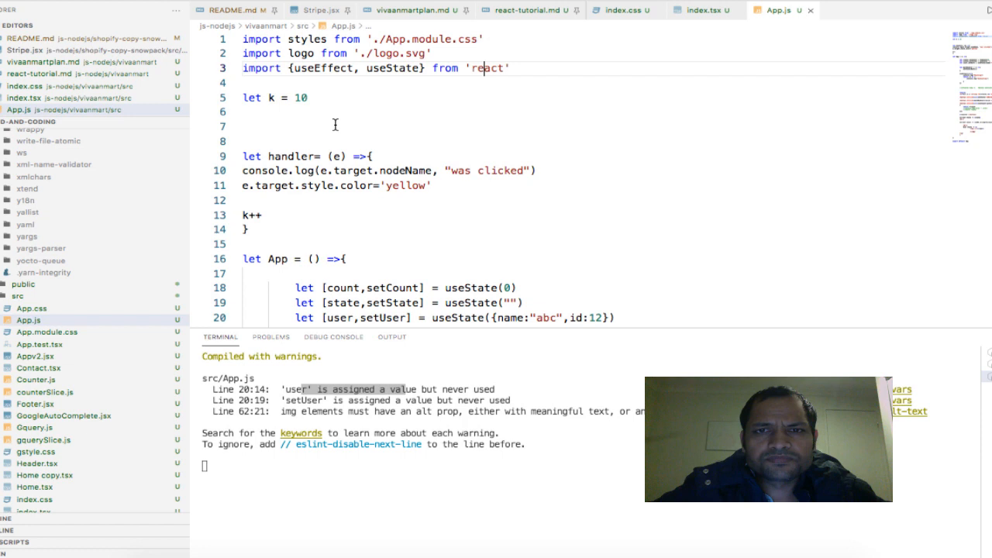
{"action": "mouse_move", "coordinate": [518, 79]}
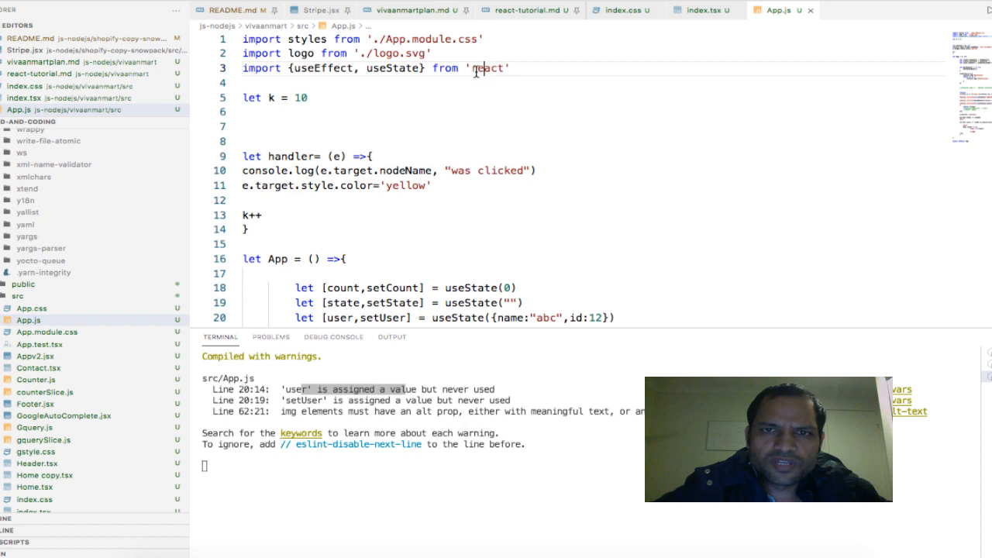
Change the logo import on line 2 to 'logo.svg' without './' and save to trigger a recompile
{"action": "double_click", "coordinate": [488, 68]}
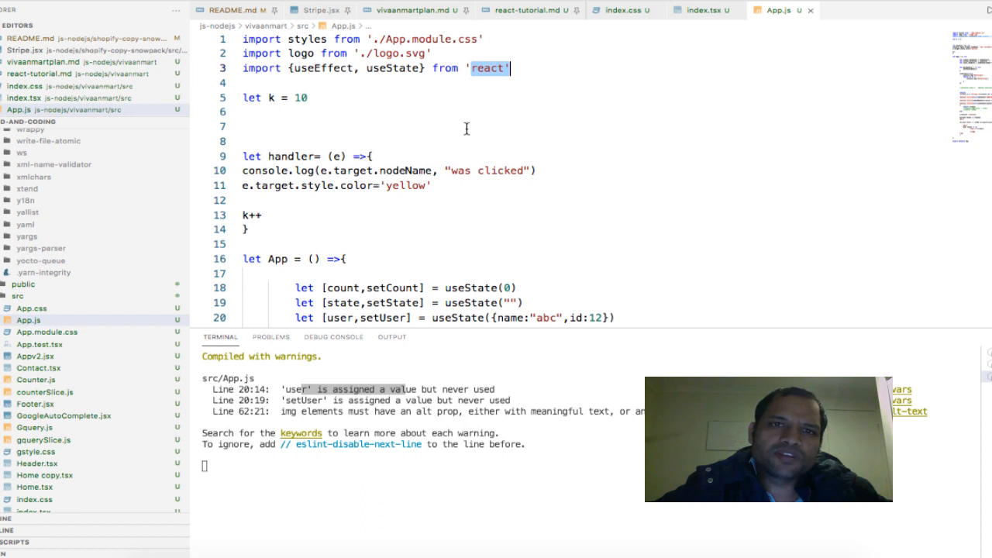
{"action": "mouse_move", "coordinate": [409, 84]}
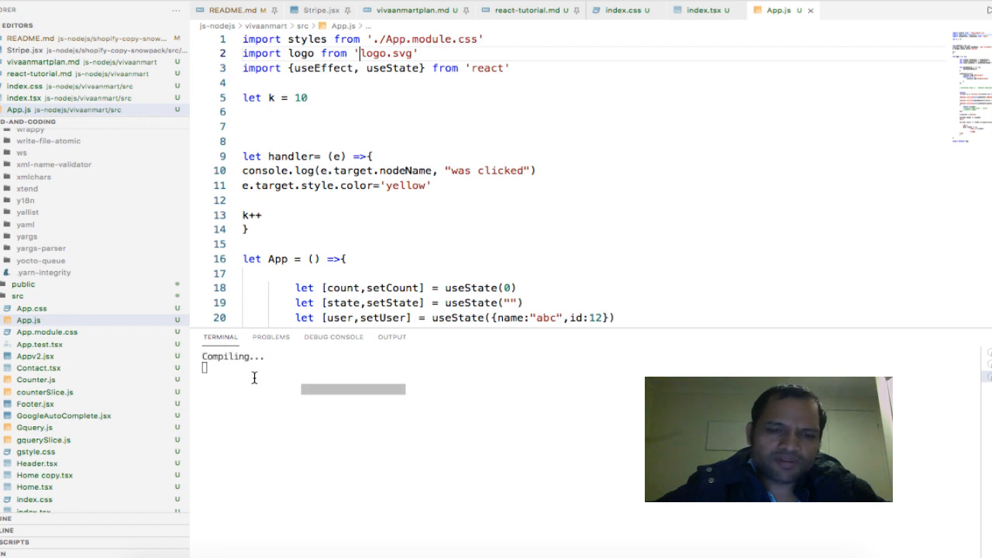
Restore the logo import to './logo.svg' and save so the build compiles with warnings only
{"action": "left_click", "coordinate": [355, 84]}
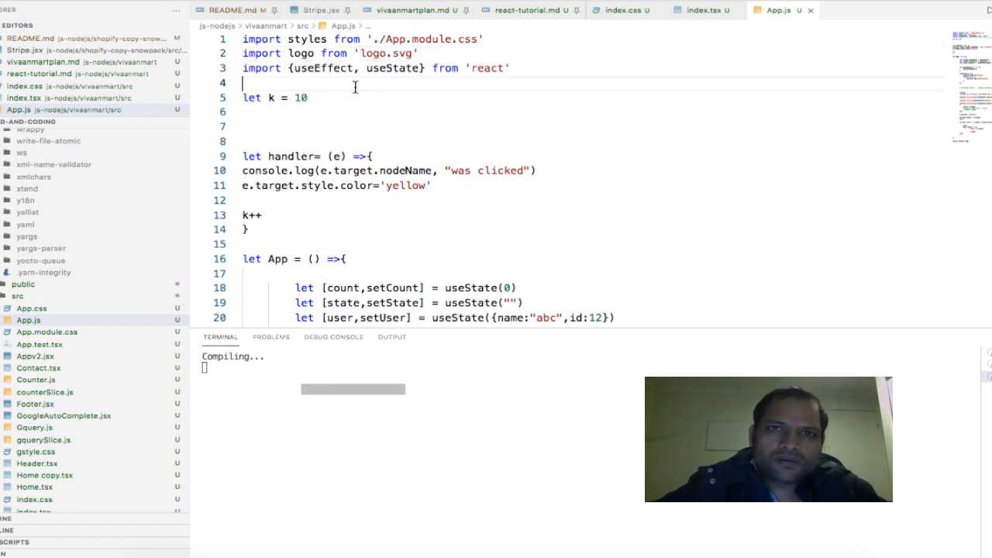
{"action": "mouse_move", "coordinate": [336, 195]}
{"action": "type", "text": "./"}
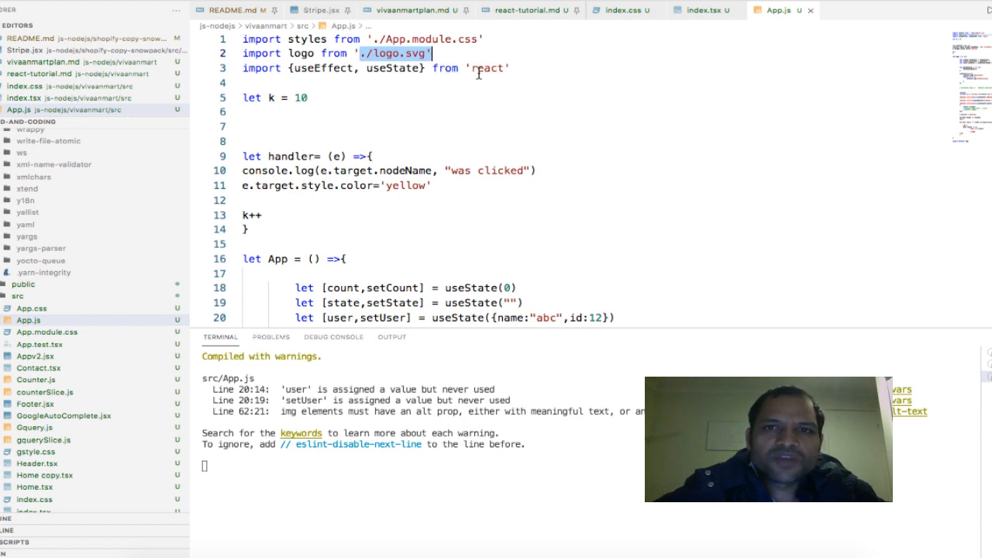
{"action": "double_click", "coordinate": [483, 68]}
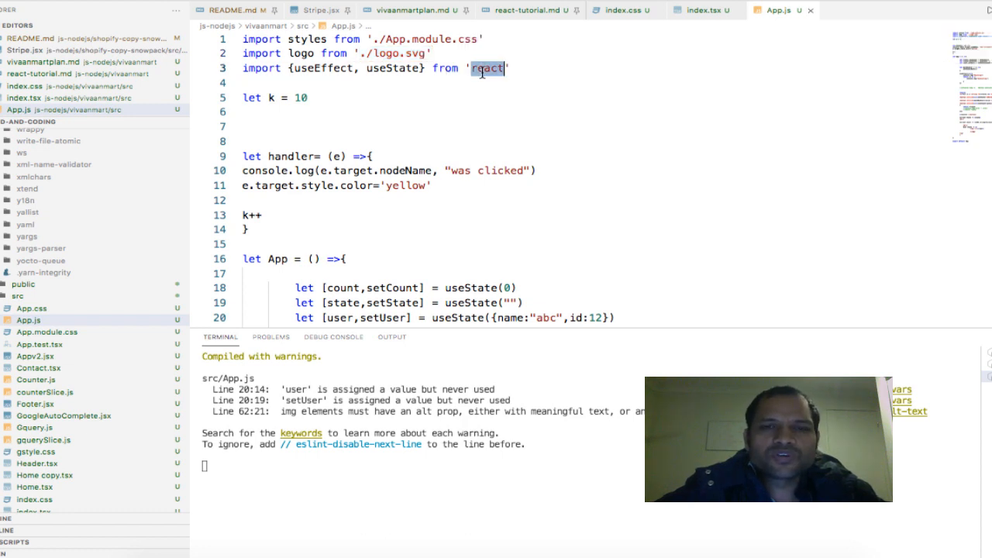